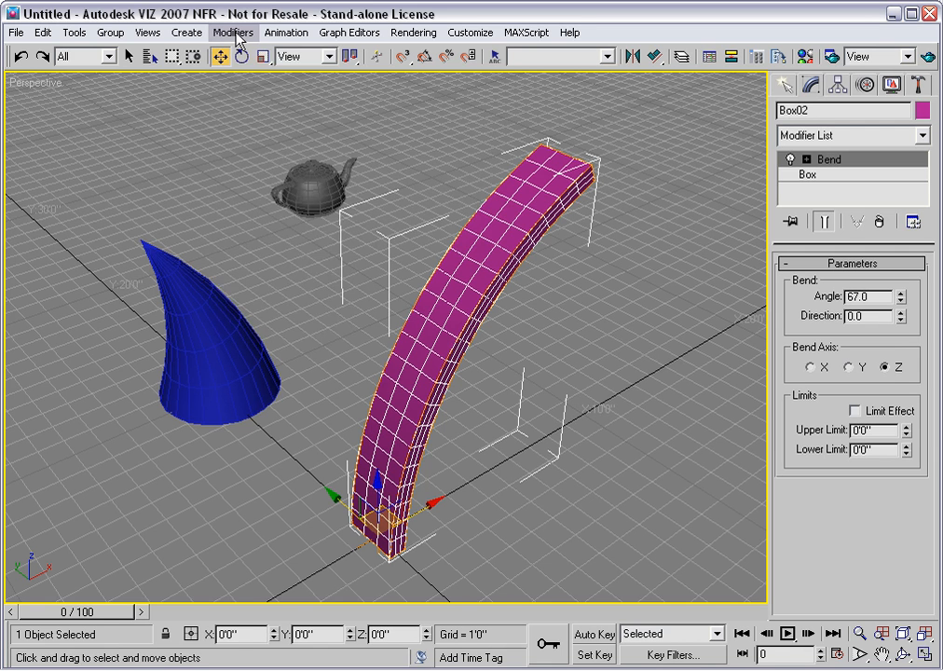
# Step: Display the current Selection Modifiers set as shortcut buttons above the bent box's stack
pyautogui.click(233, 31)
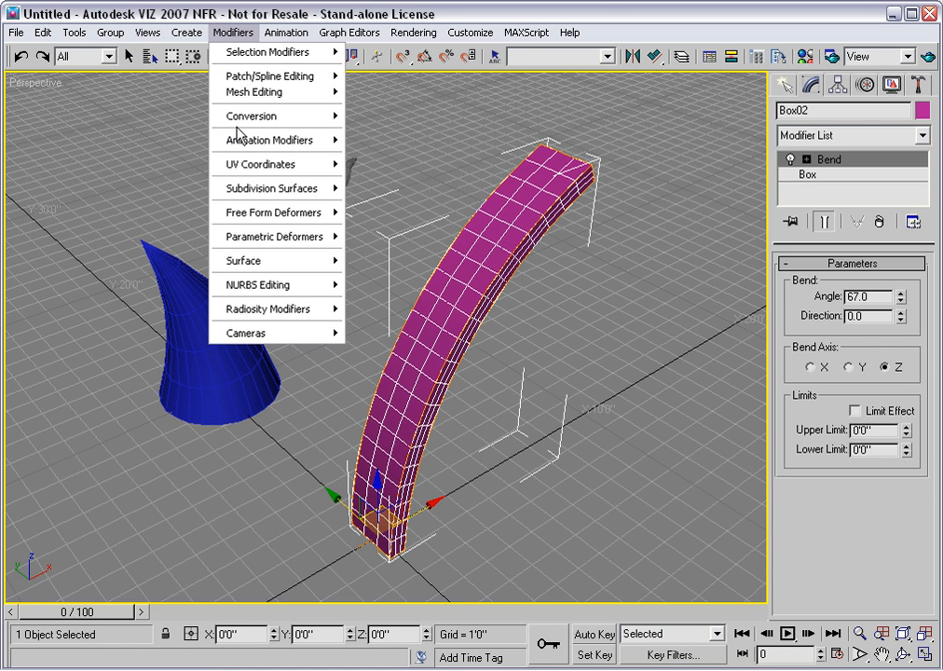
pyautogui.moveTo(271, 139)
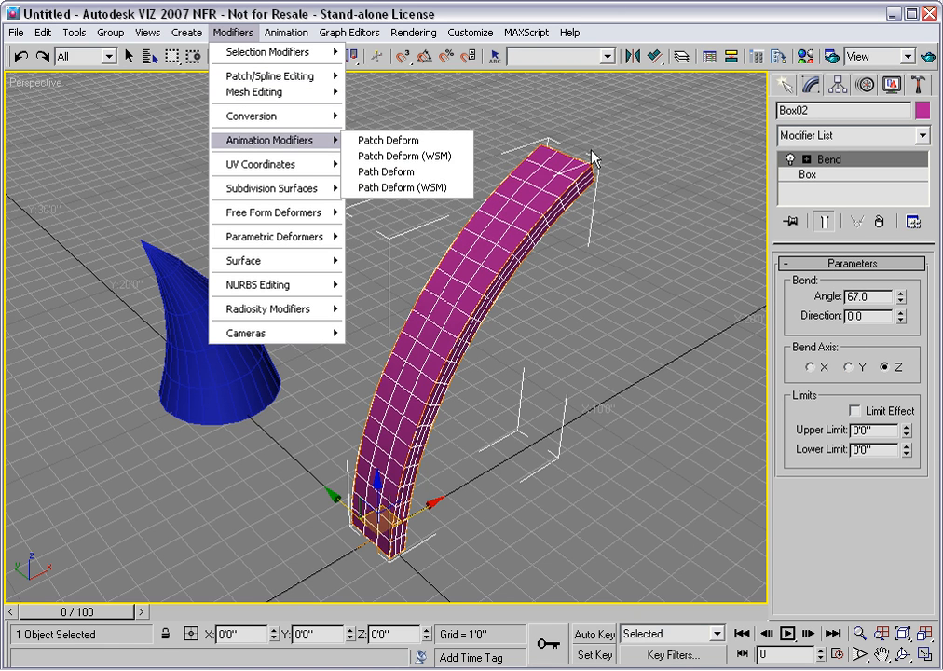
pyautogui.moveTo(690, 185)
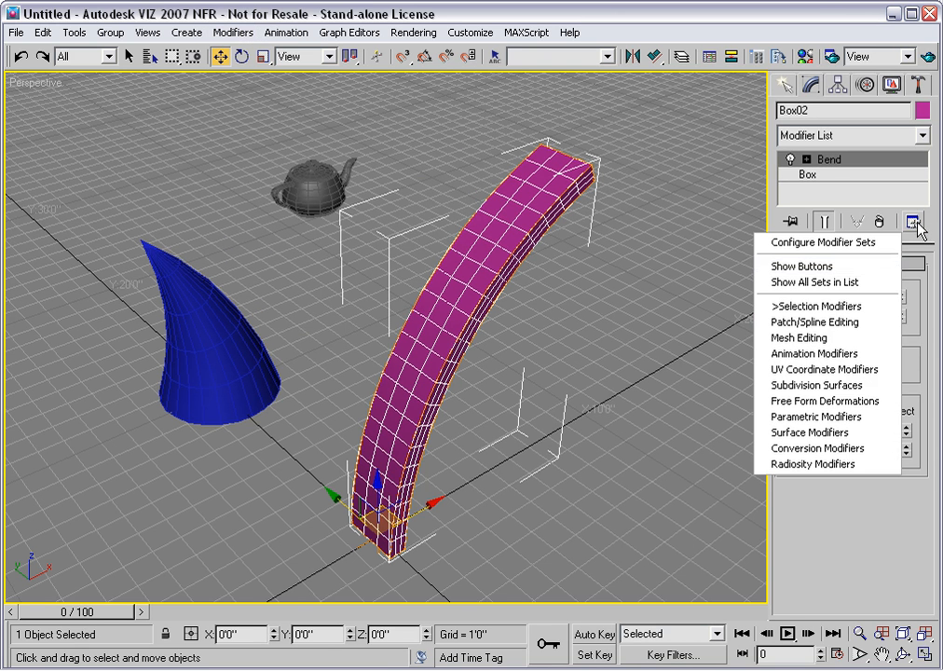
pyautogui.moveTo(812, 321)
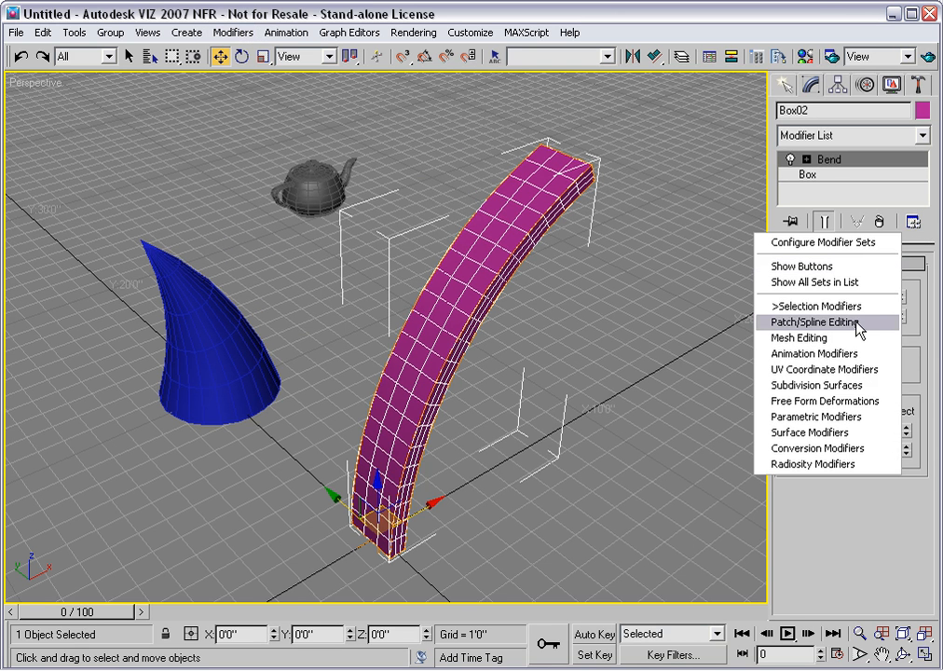
pyautogui.moveTo(824, 369)
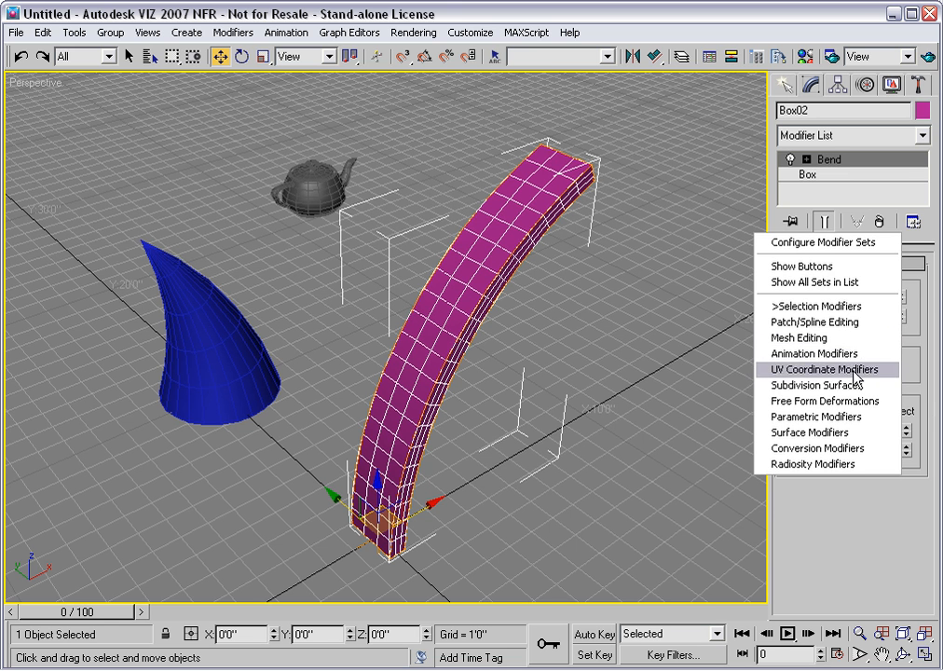
pyautogui.moveTo(854, 380)
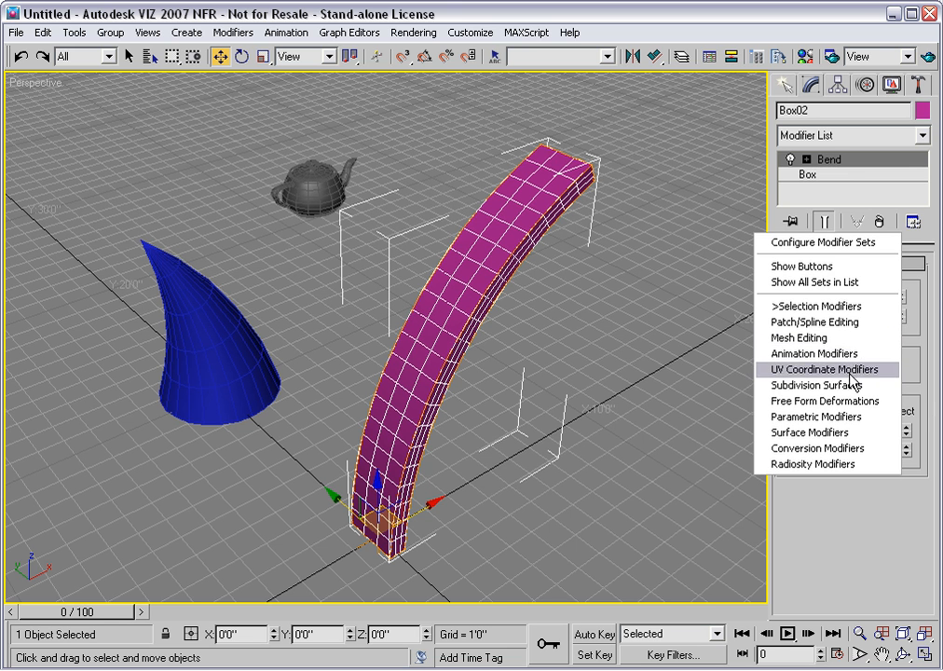
pyautogui.moveTo(818, 266)
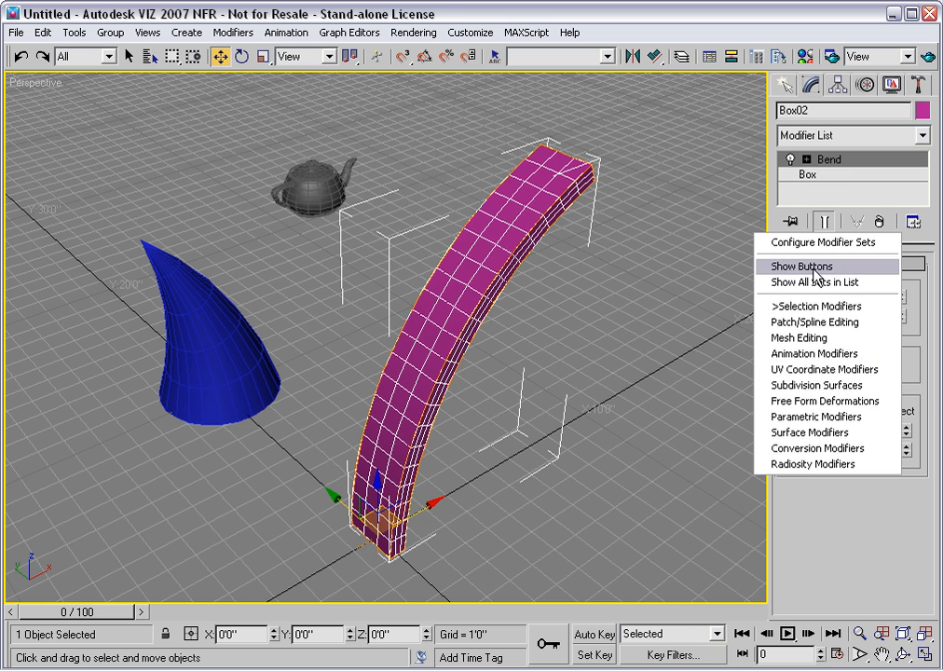
pyautogui.moveTo(837, 273)
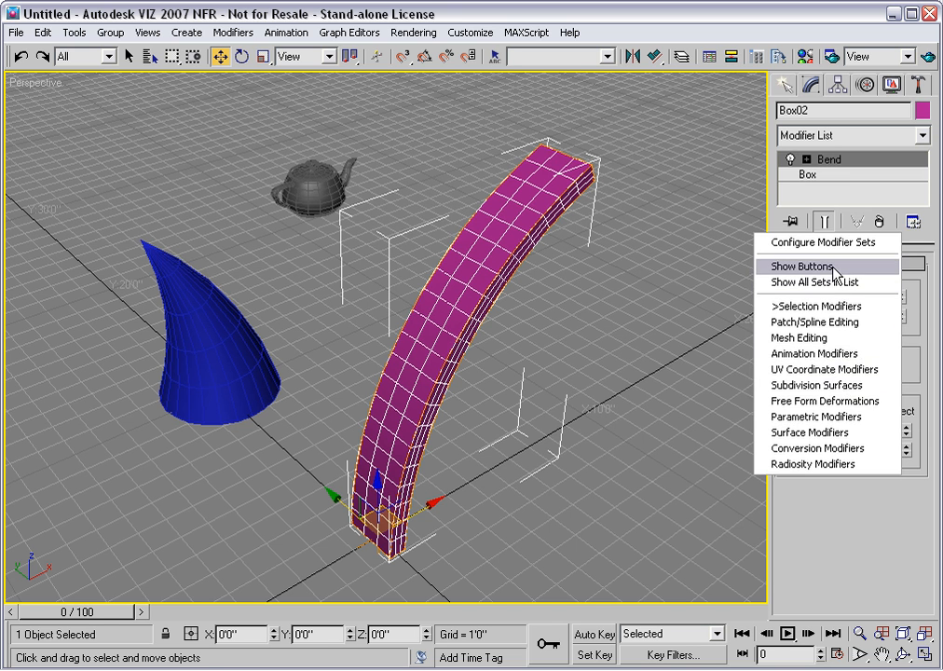
pyautogui.click(801, 265)
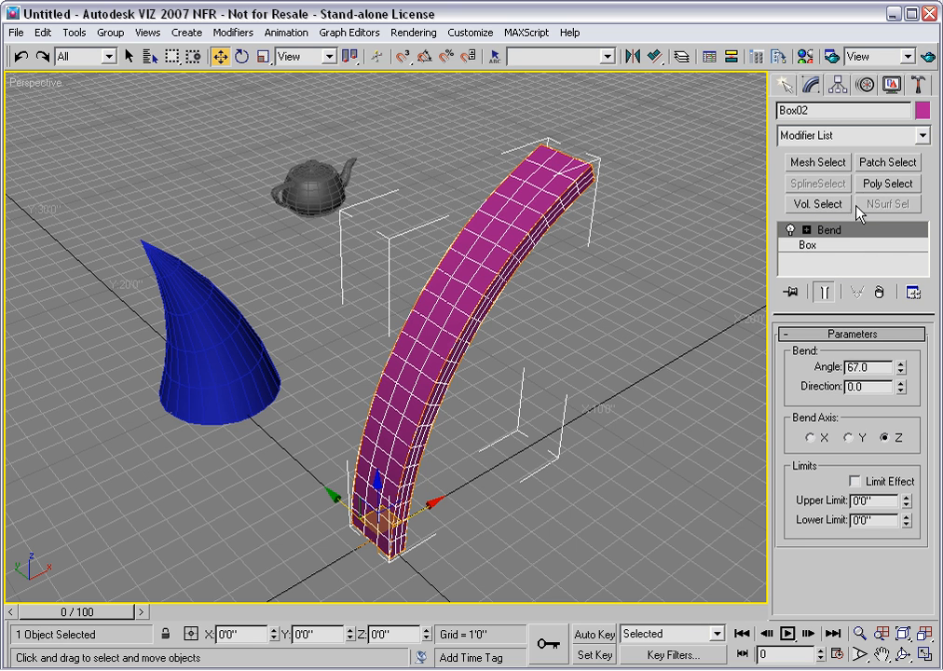
pyautogui.moveTo(918, 220)
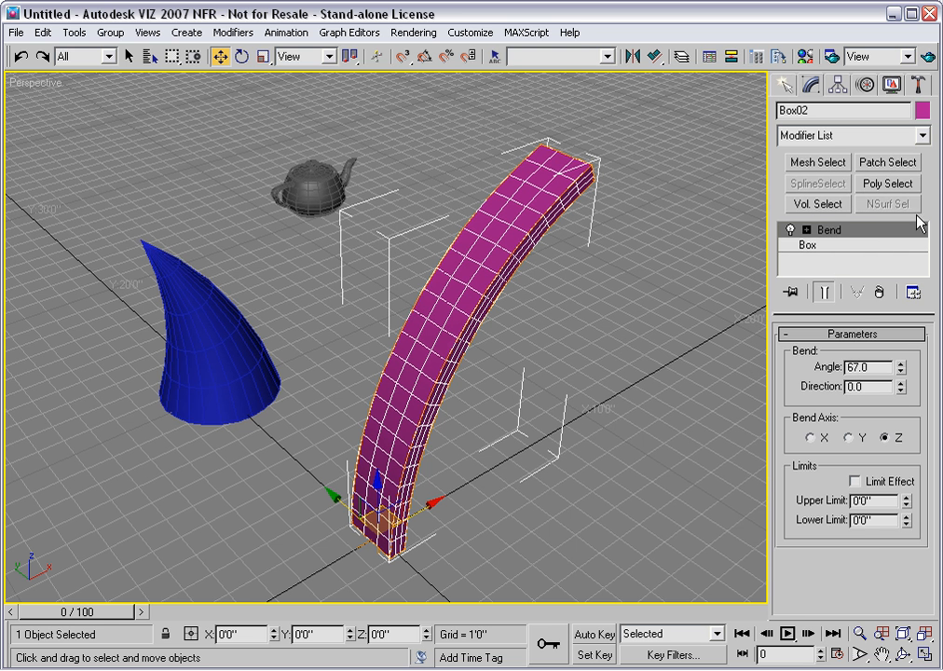
pyautogui.moveTo(877, 254)
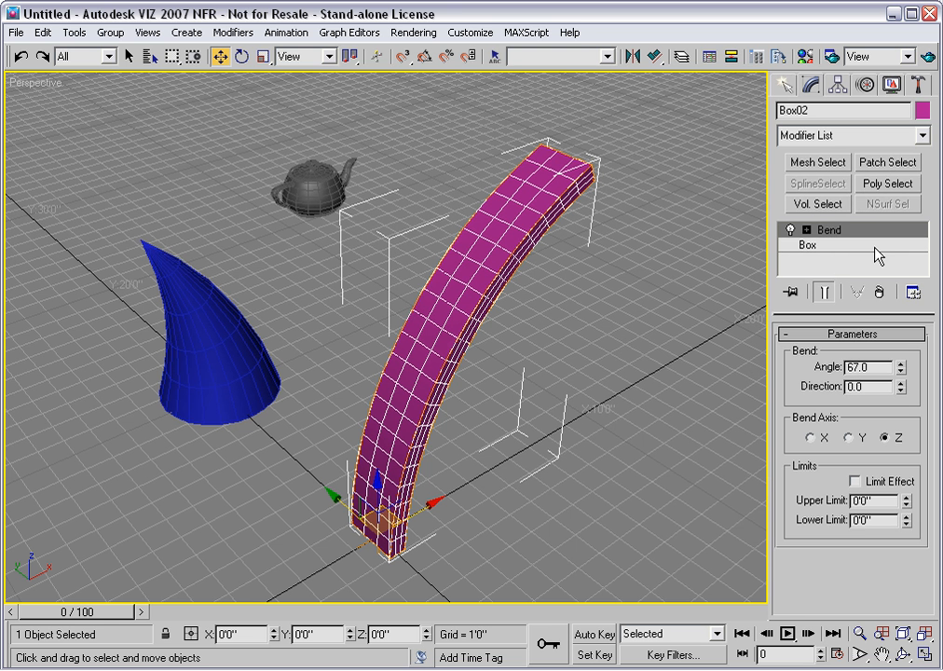
pyautogui.moveTo(838, 209)
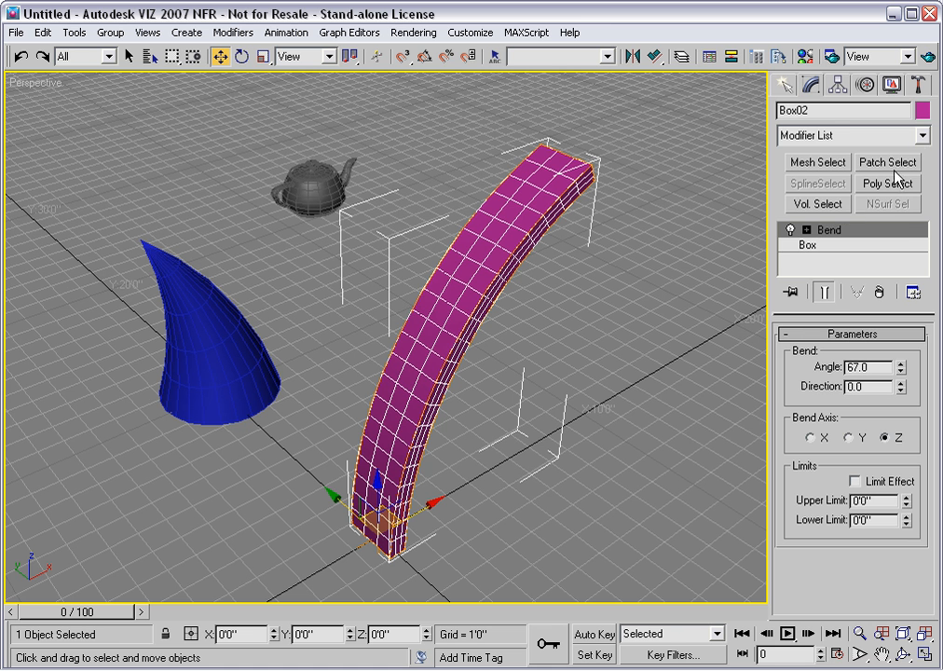
pyautogui.moveTo(928, 185)
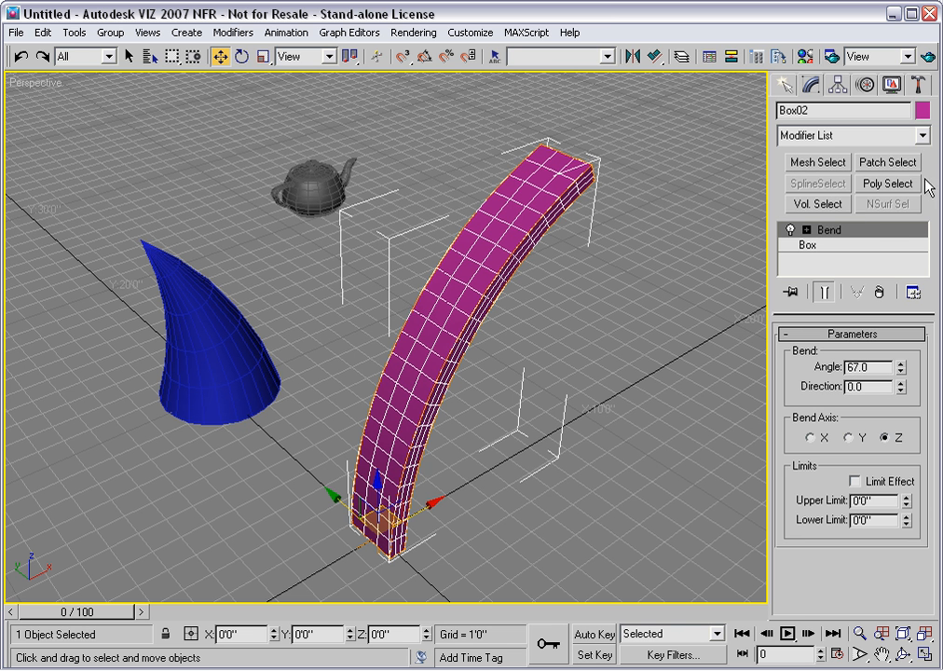
pyautogui.moveTo(929, 290)
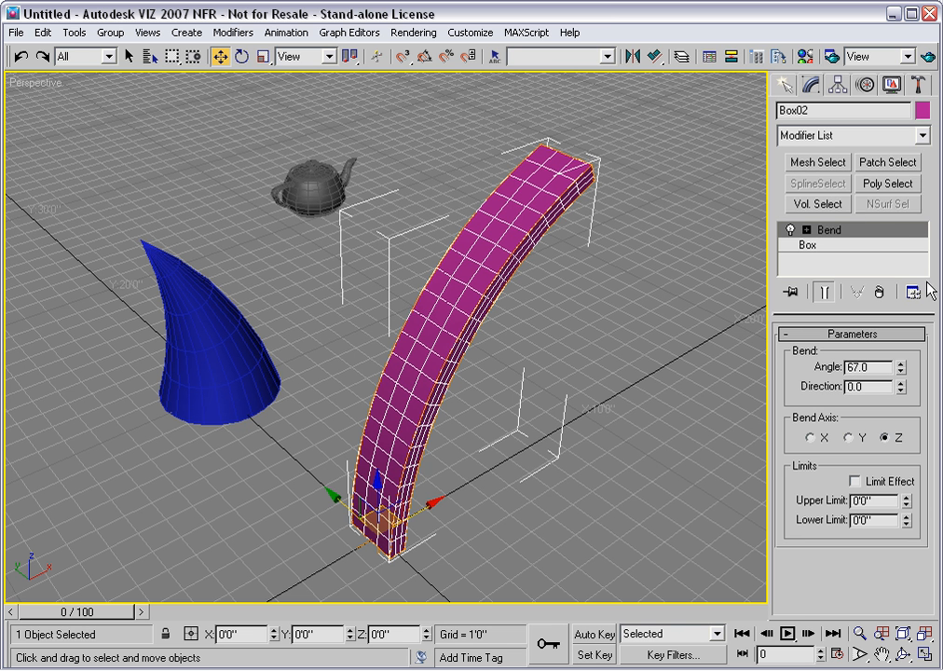
# Step: Switch the shortcut buttons to the Parametric Modifiers set with Bend, Taper and Twist
pyautogui.click(915, 291)
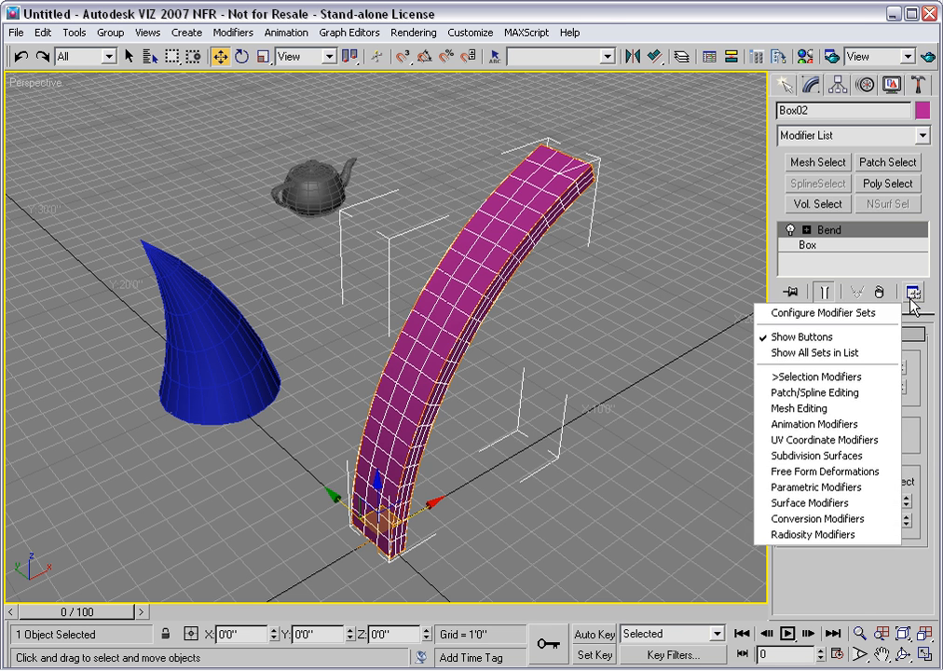
pyautogui.moveTo(824, 488)
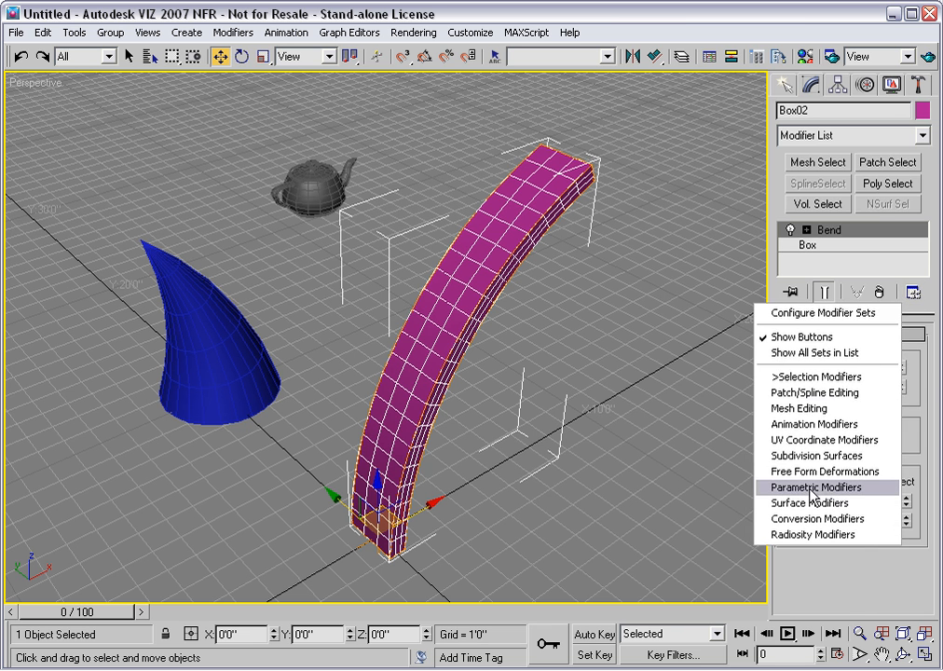
pyautogui.click(814, 486)
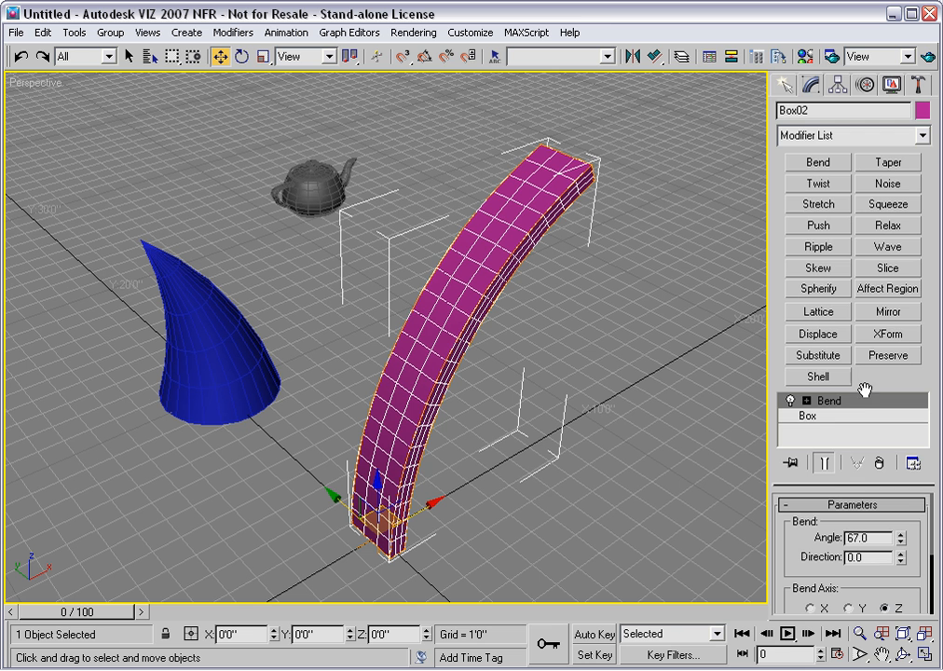
pyautogui.moveTo(809, 354)
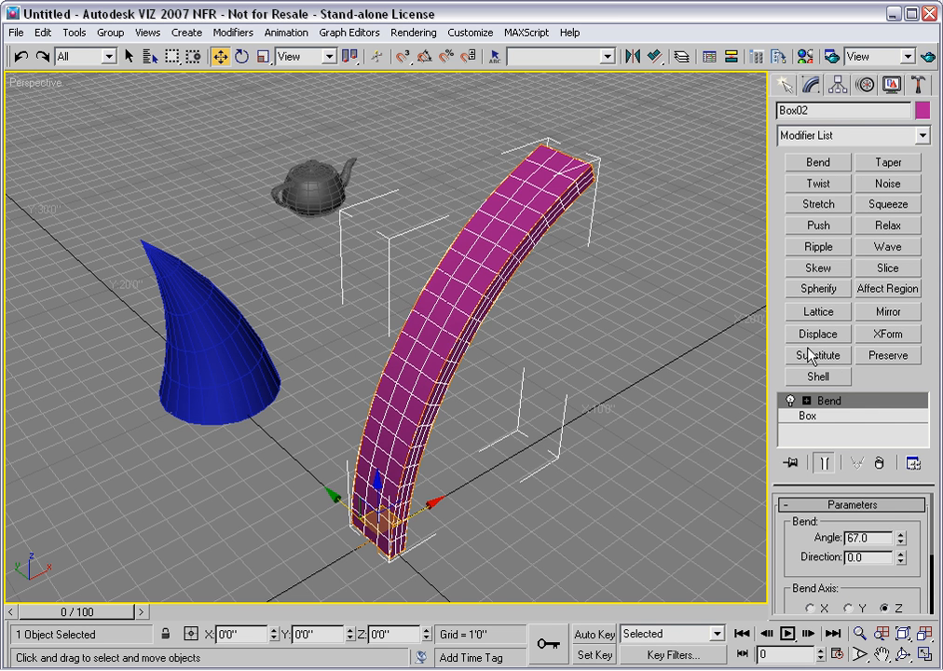
pyautogui.moveTo(842, 446)
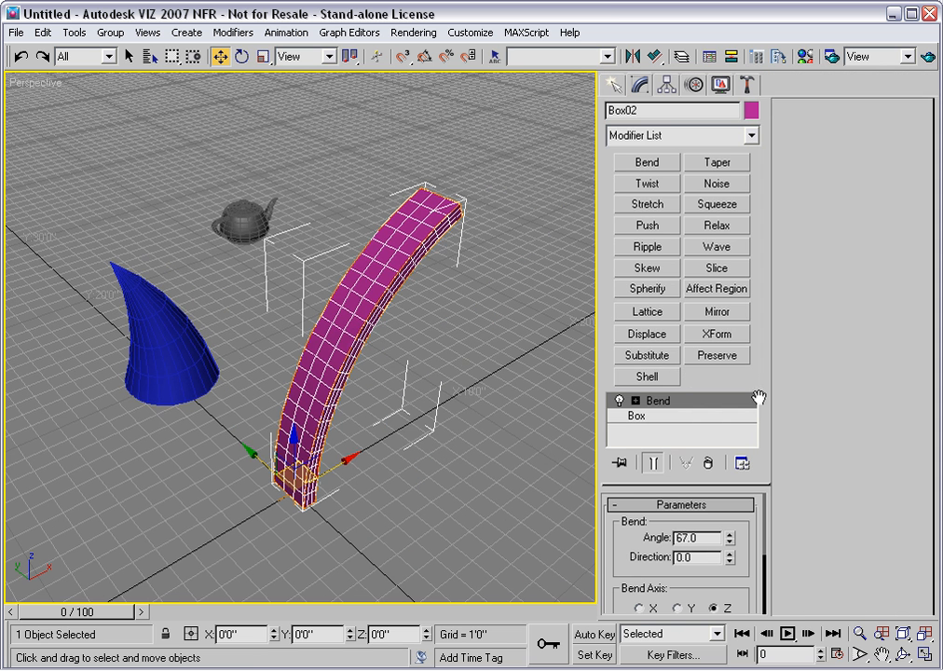
pyautogui.moveTo(790, 406)
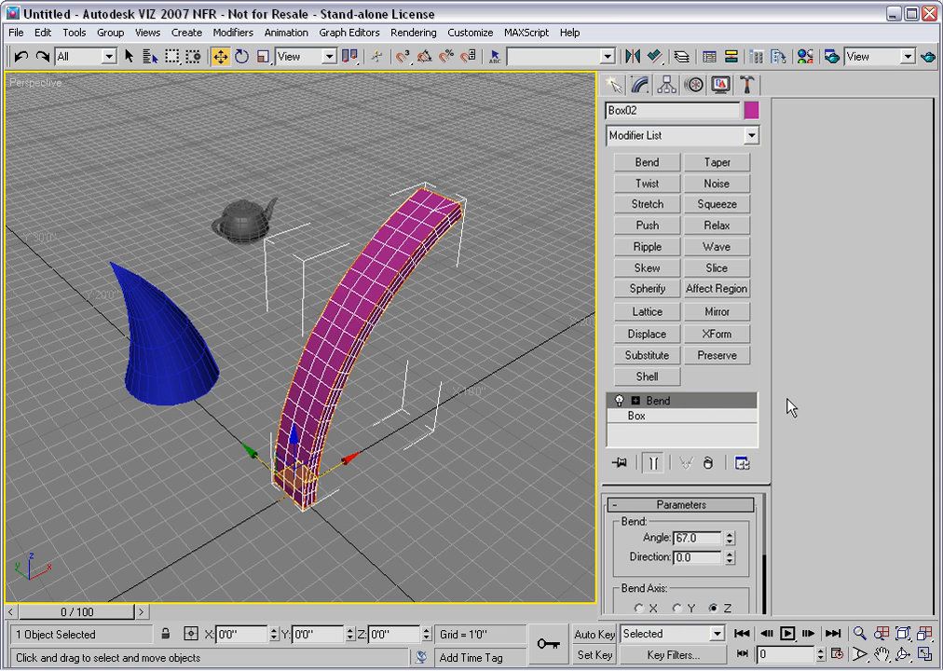
pyautogui.moveTo(784, 402)
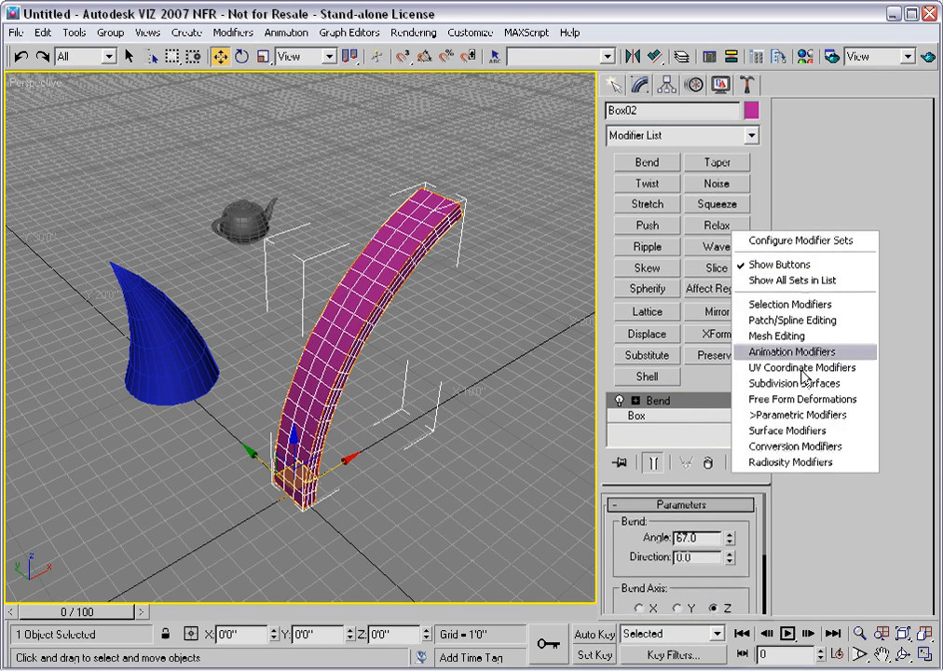
pyautogui.moveTo(820, 241)
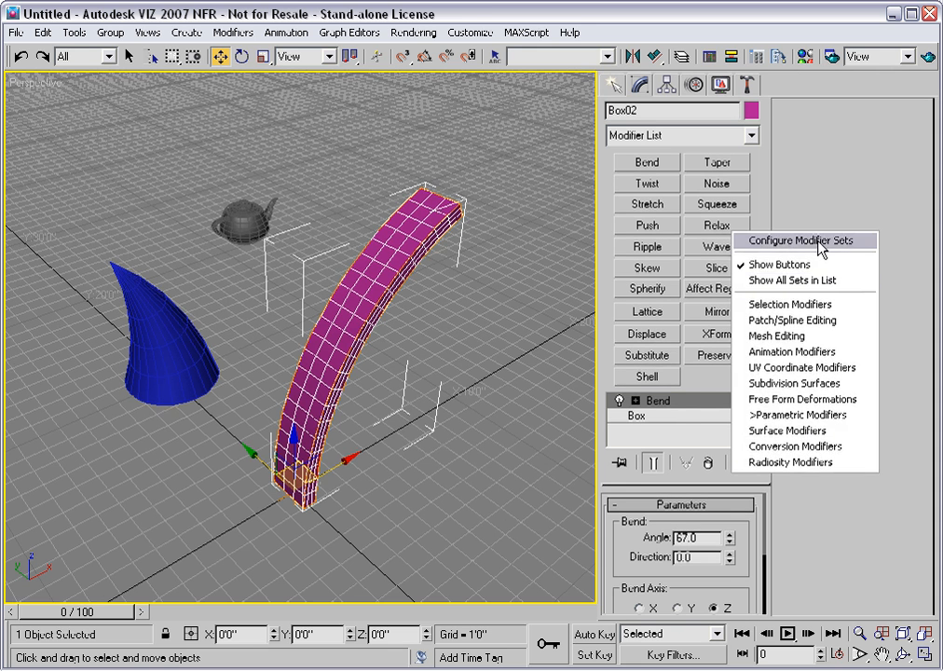
# Step: In Configure Modifier Sets, save the Patch/Spline Editing layout as a new set named Test
pyautogui.click(798, 241)
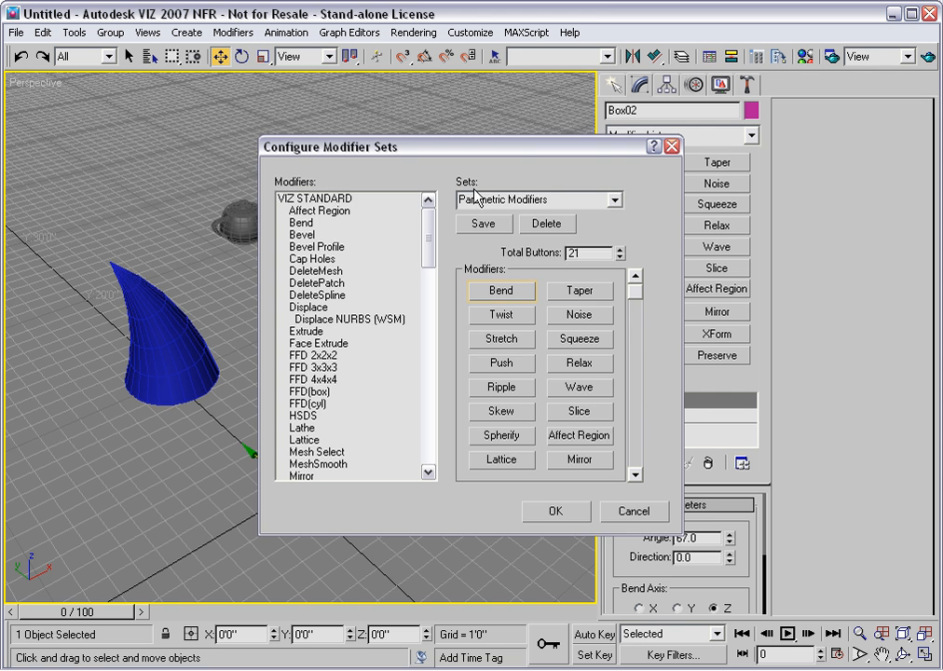
pyautogui.click(615, 199)
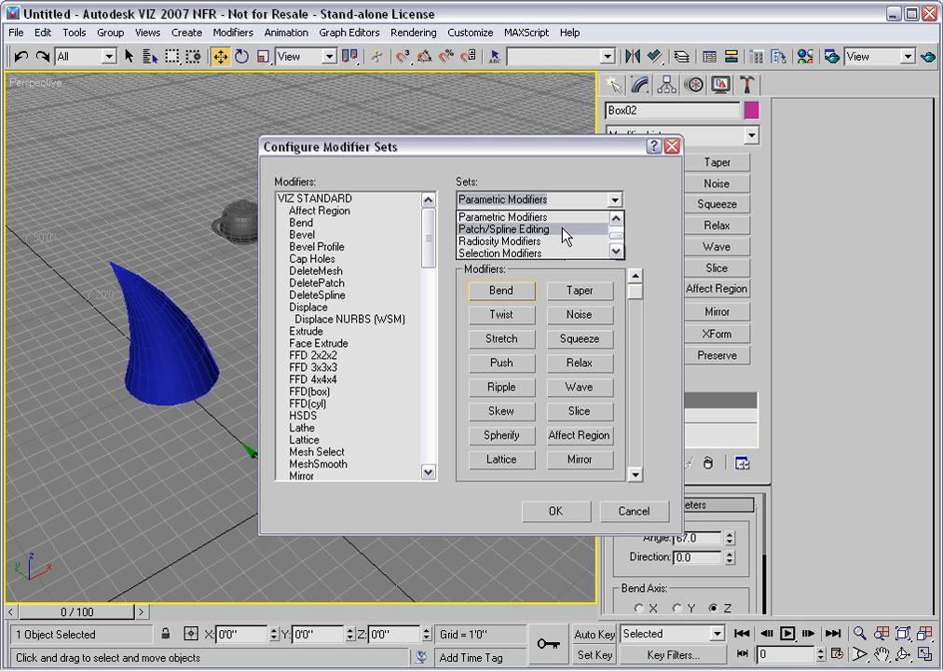
pyautogui.click(503, 227)
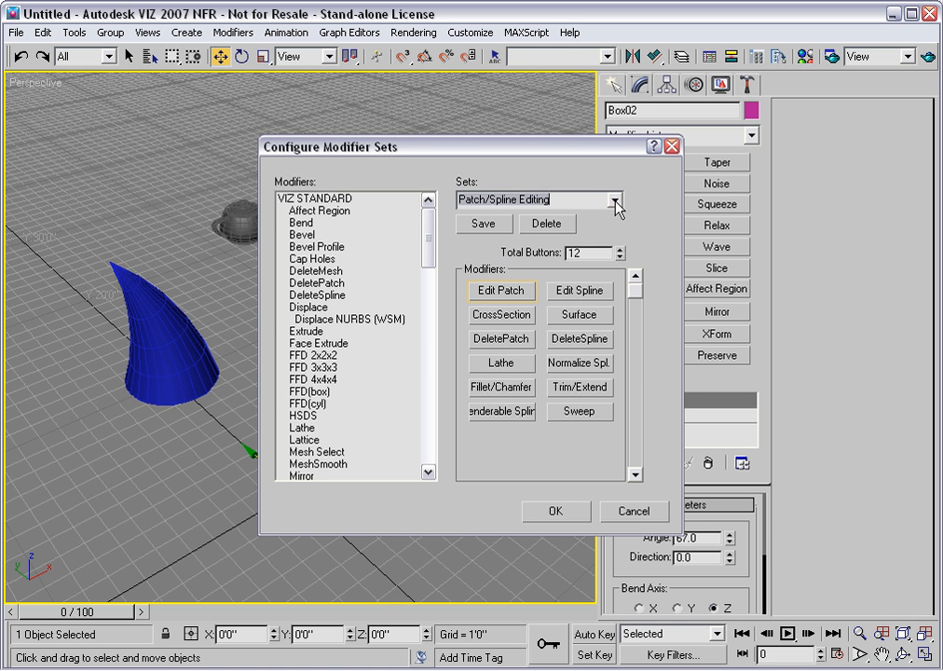
pyautogui.moveTo(496, 257)
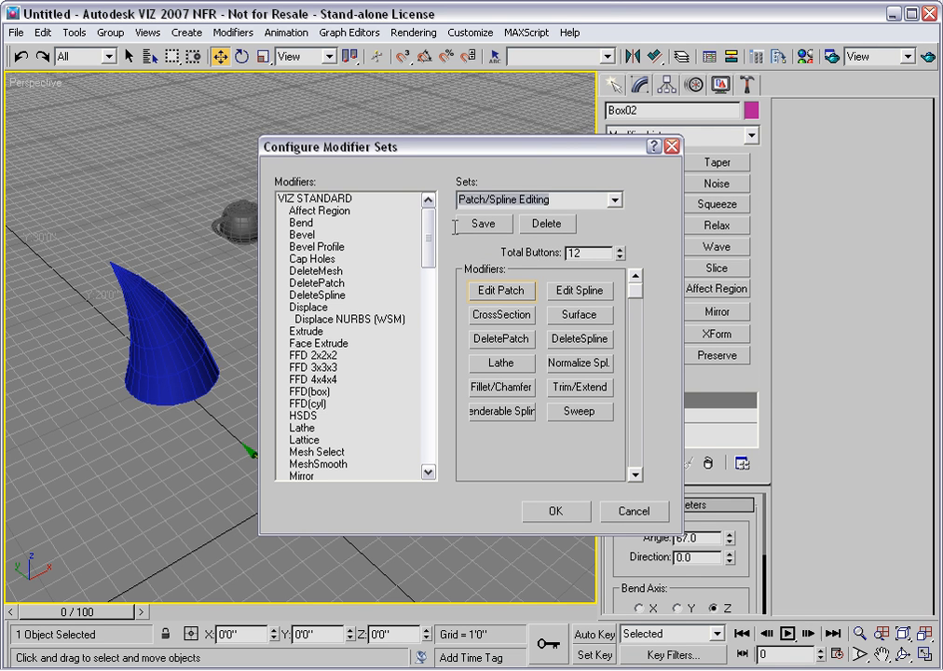
pyautogui.write('Test')
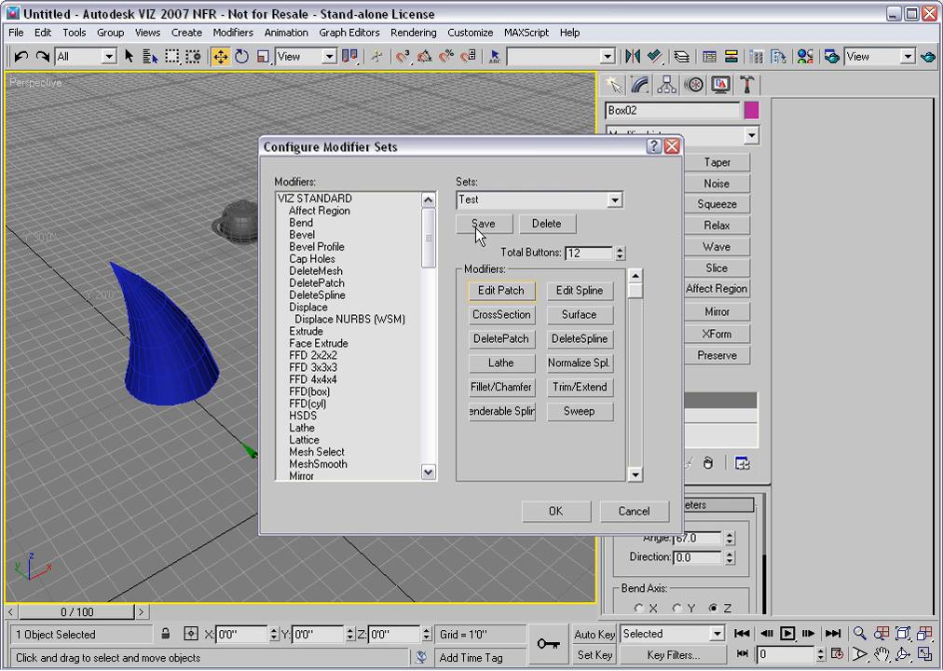
pyautogui.click(615, 202)
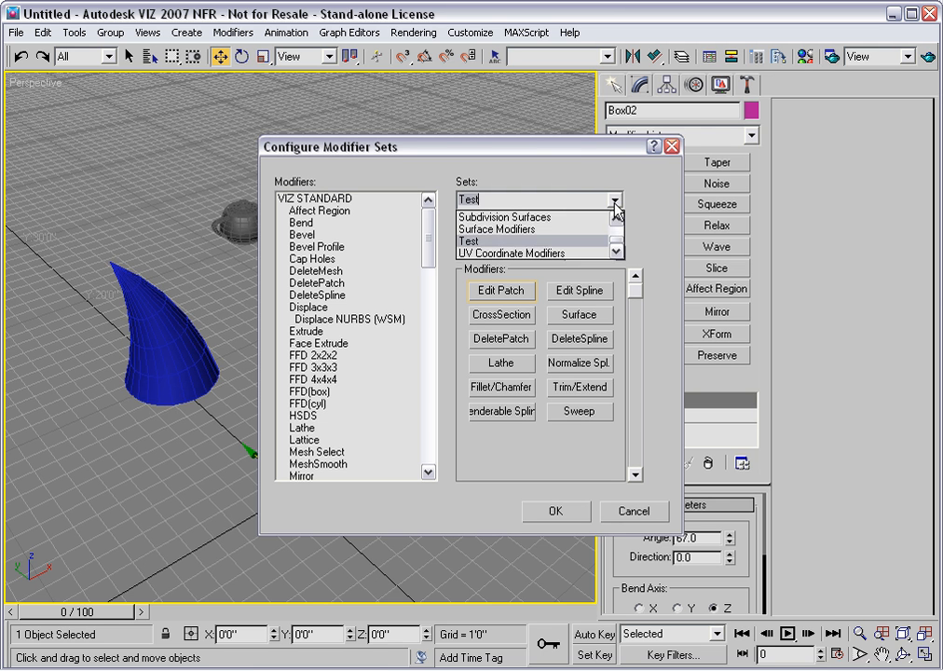
pyautogui.moveTo(634, 209)
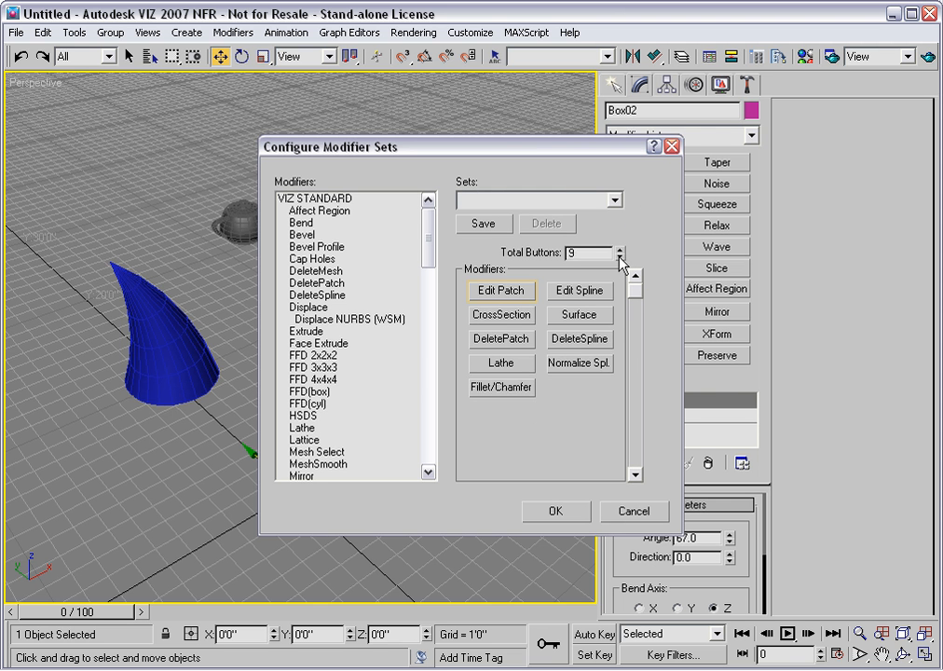
# Step: Give the Test set four buttons holding Extrude, Bend, Taper and Twist and rename it
pyautogui.click(619, 257)
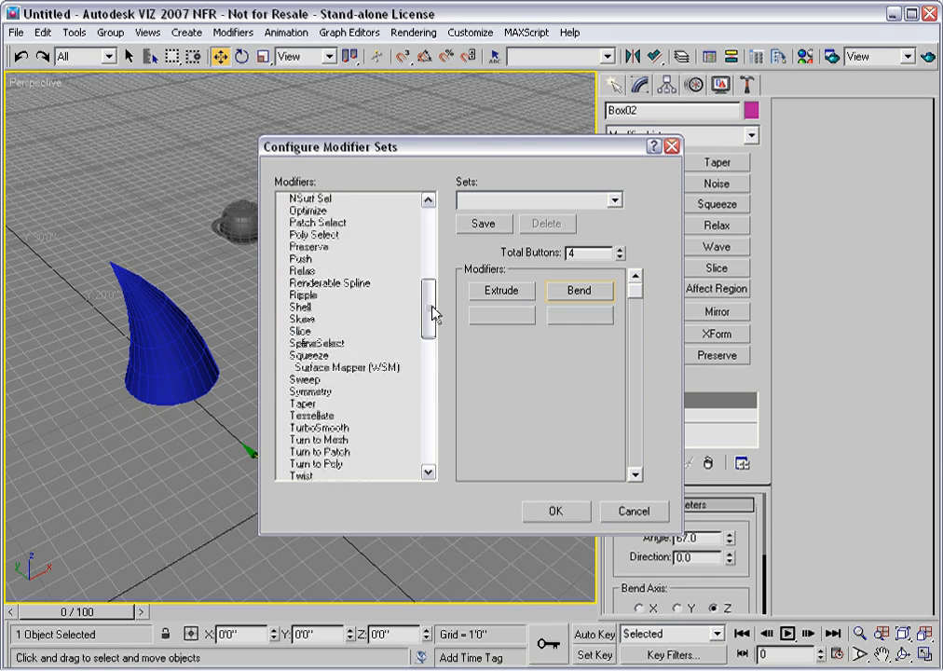
pyautogui.scroll(-3)
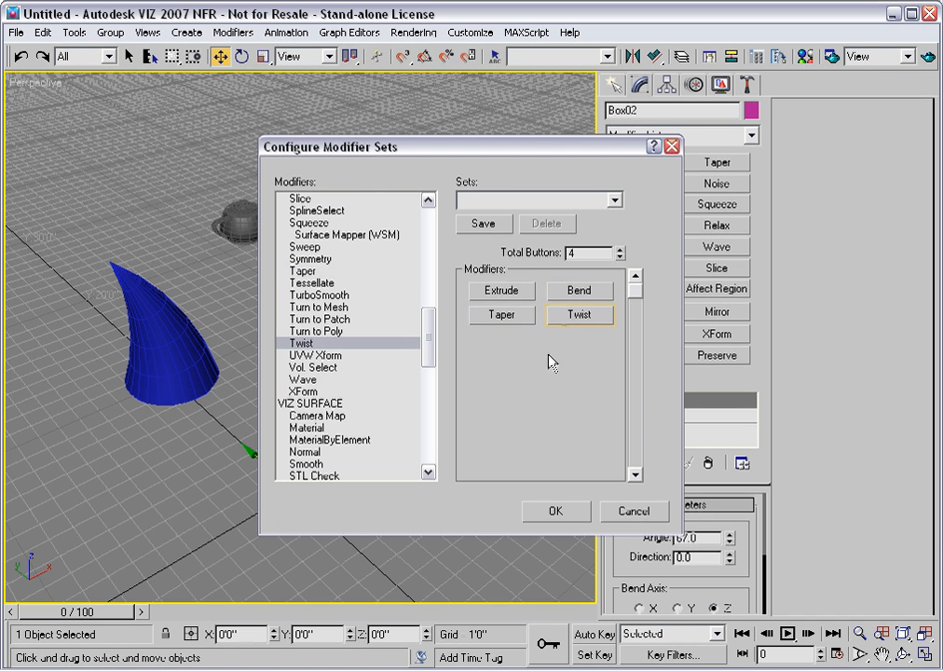
pyautogui.click(533, 202)
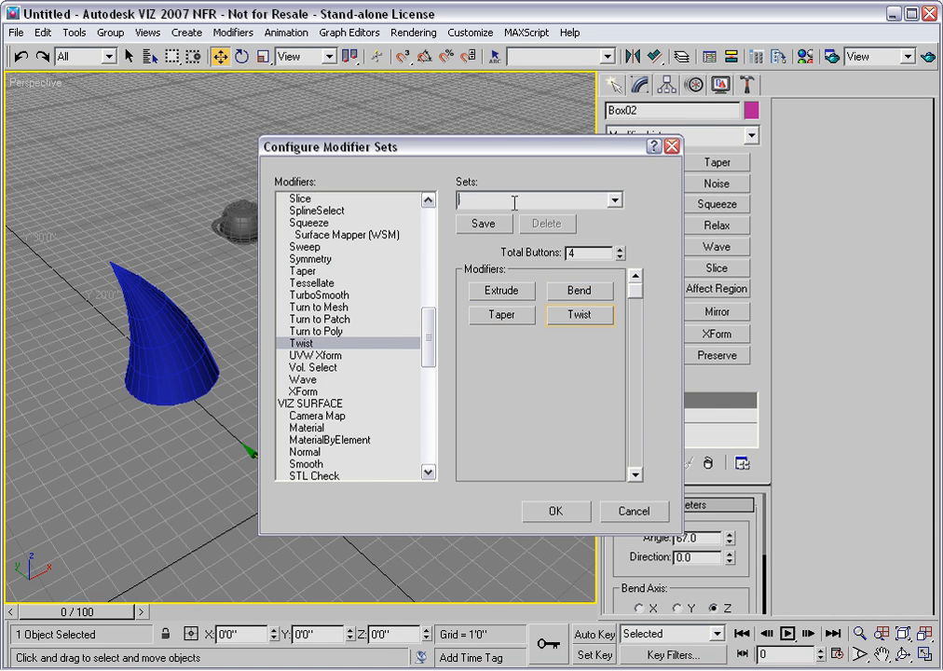
pyautogui.write('Test')
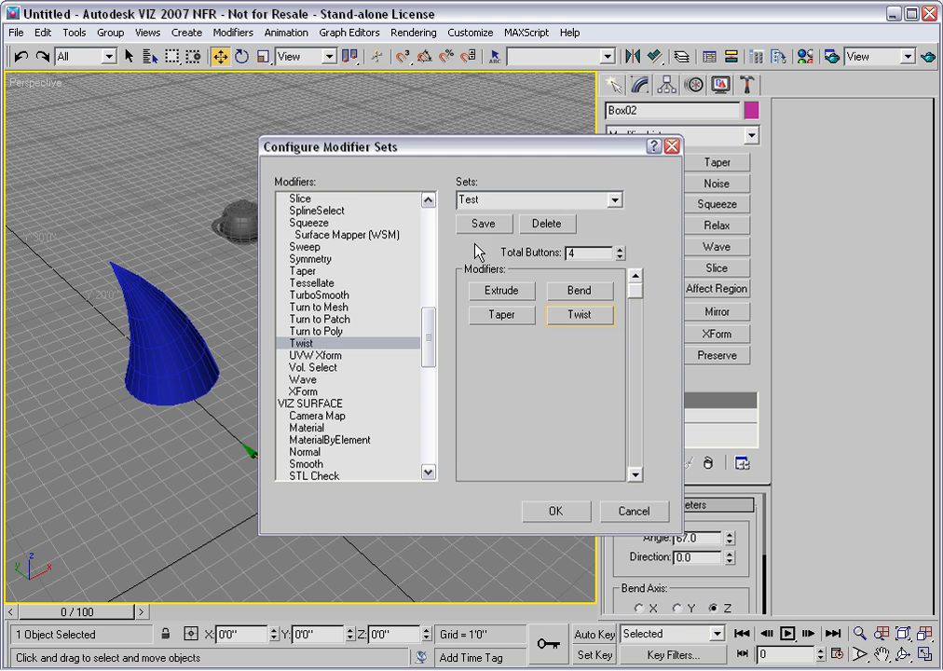
# Step: Confirm the Test set and add a Twist modifier above Bend on the bent box
pyautogui.click(555, 510)
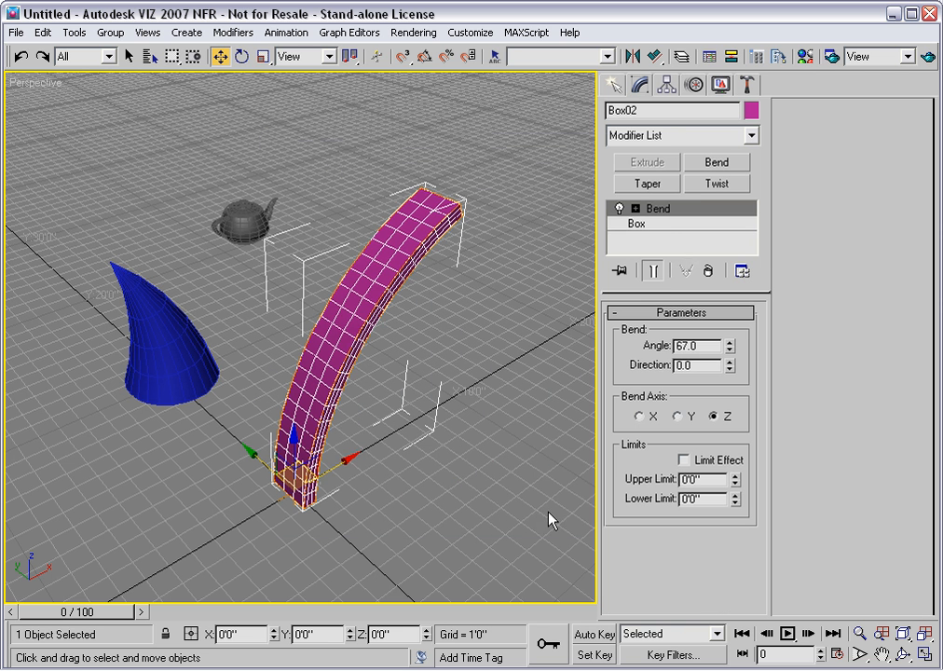
pyautogui.moveTo(699, 197)
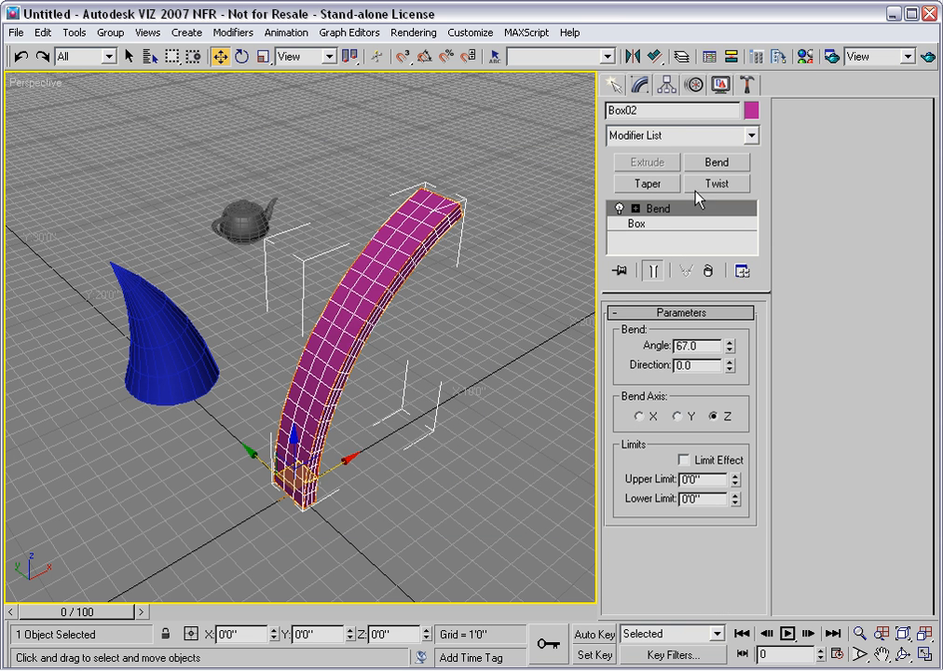
pyautogui.moveTo(700, 194)
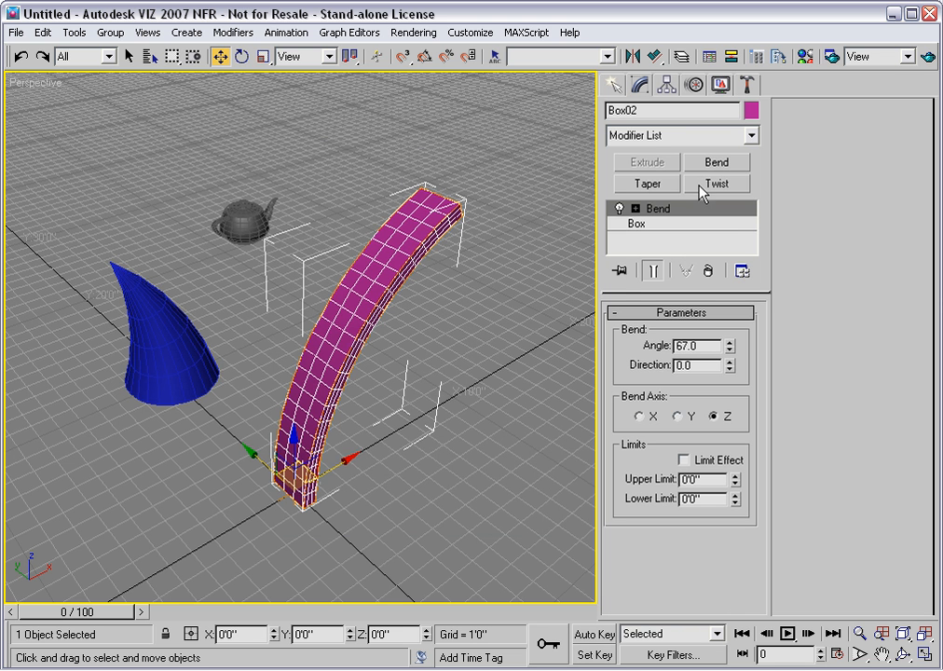
pyautogui.moveTo(701, 192)
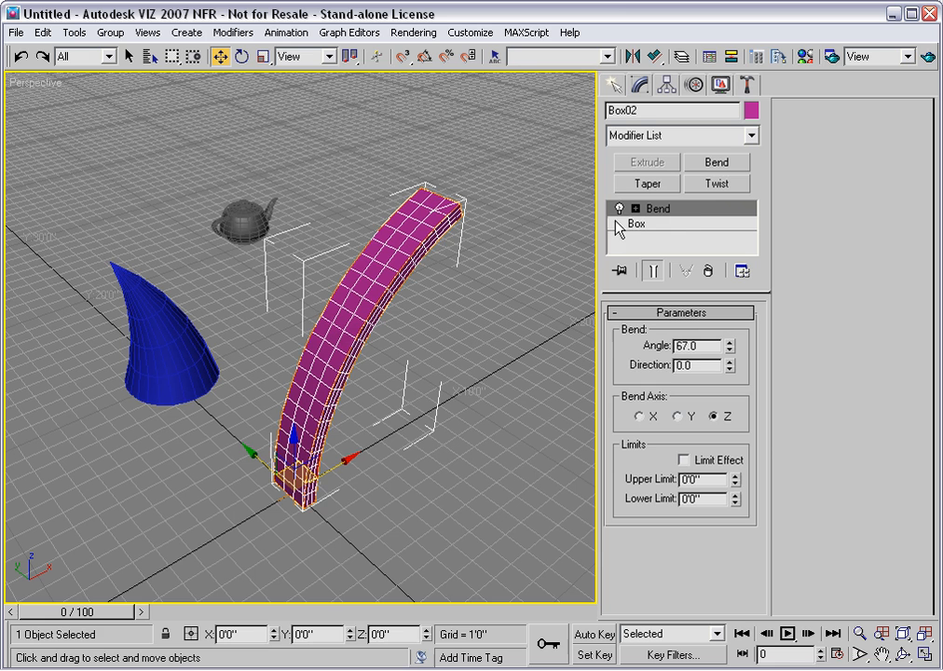
pyautogui.moveTo(708, 192)
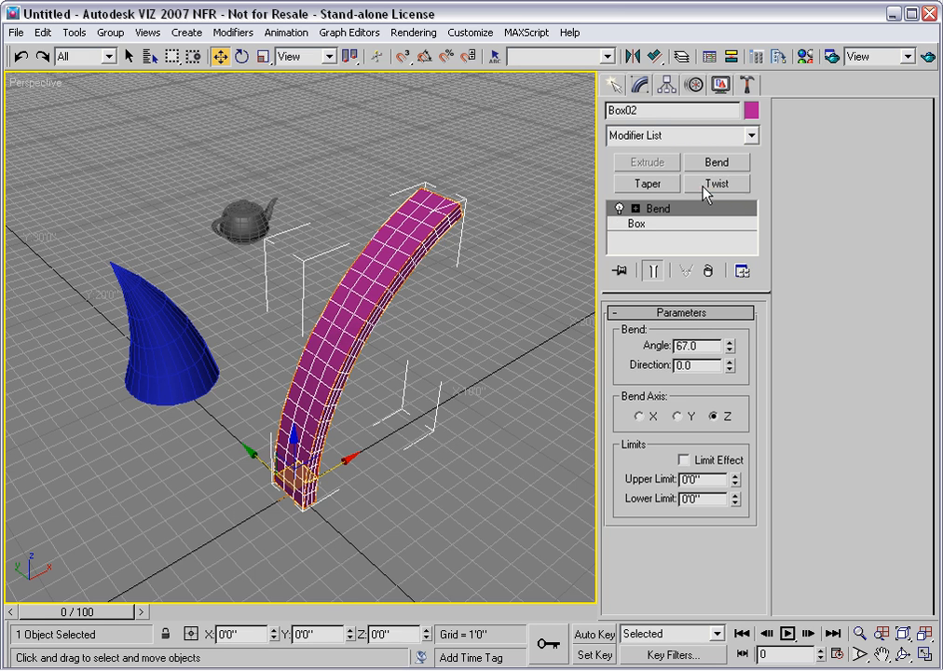
pyautogui.click(715, 182)
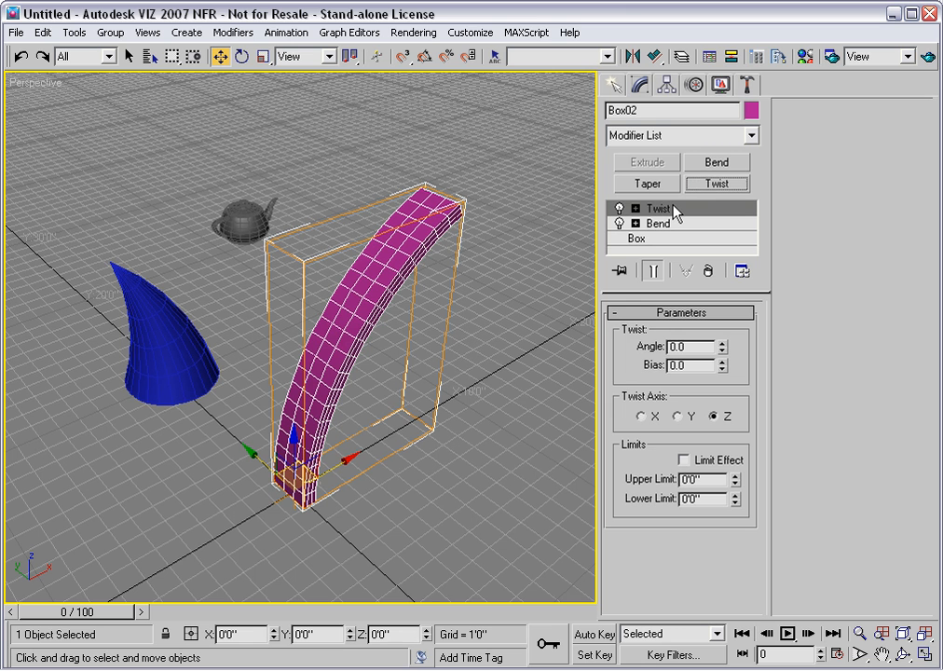
pyautogui.moveTo(660, 246)
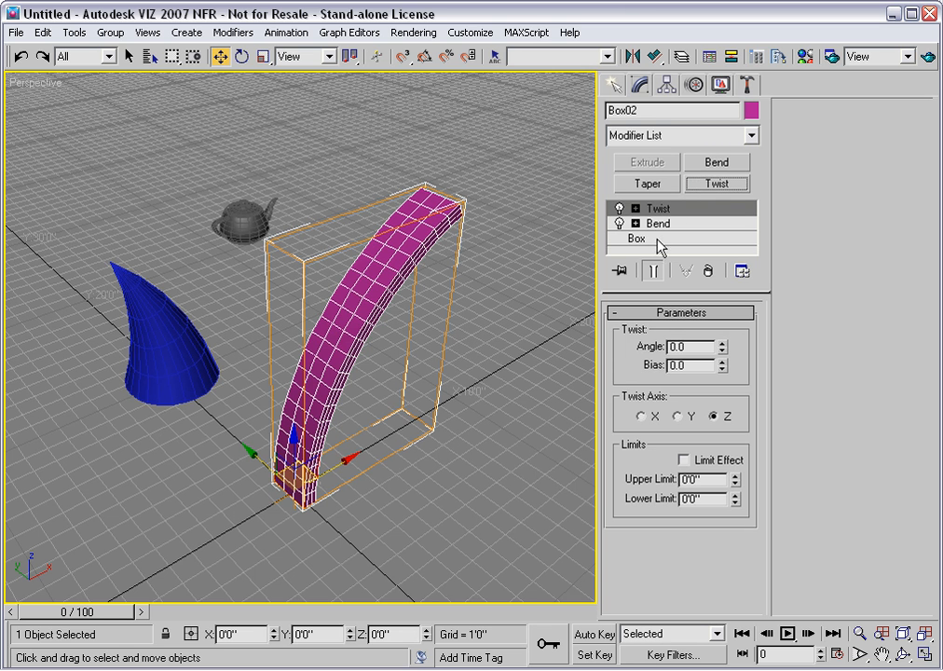